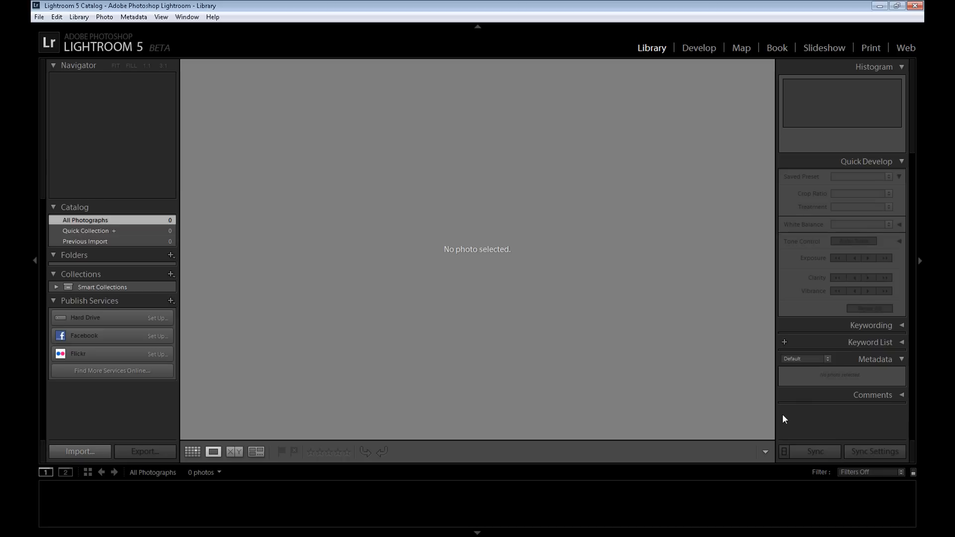
{"action": "mouse_move", "coordinate": [482, 278]}
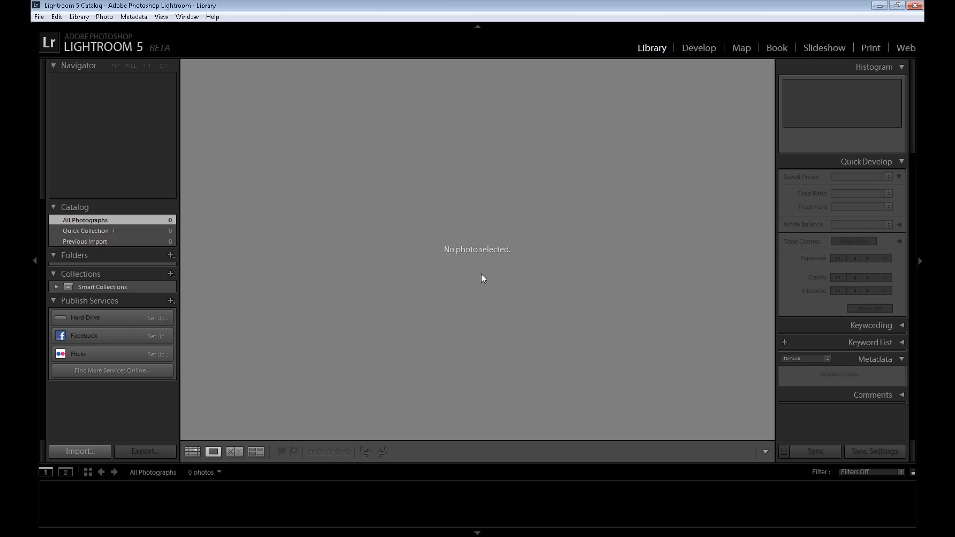
{"action": "mouse_move", "coordinate": [789, 418]}
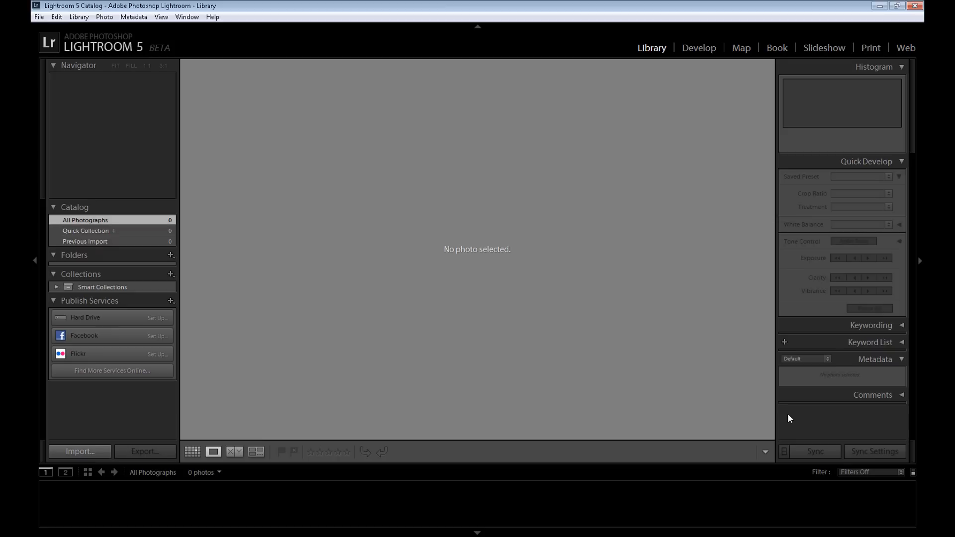
{"action": "mouse_move", "coordinate": [781, 409]}
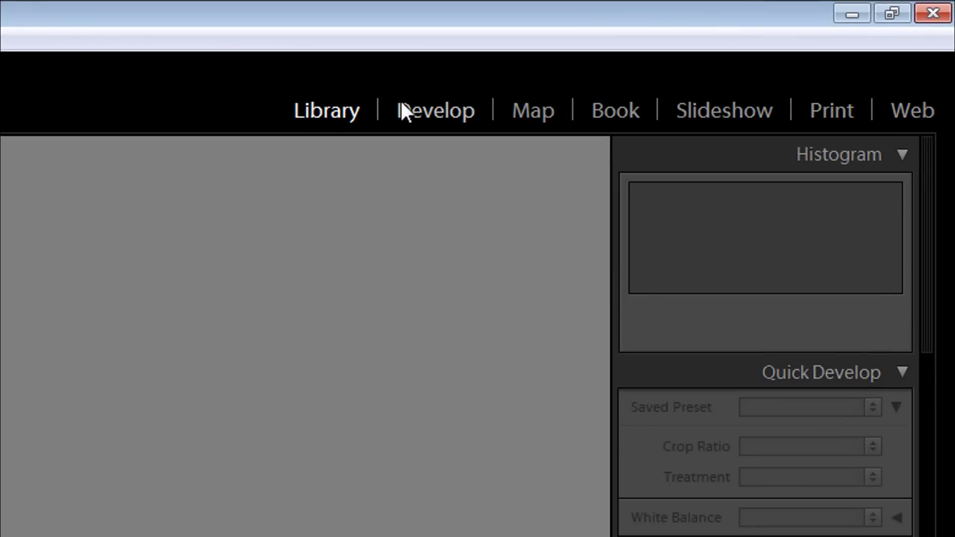
{"action": "mouse_move", "coordinate": [327, 111]}
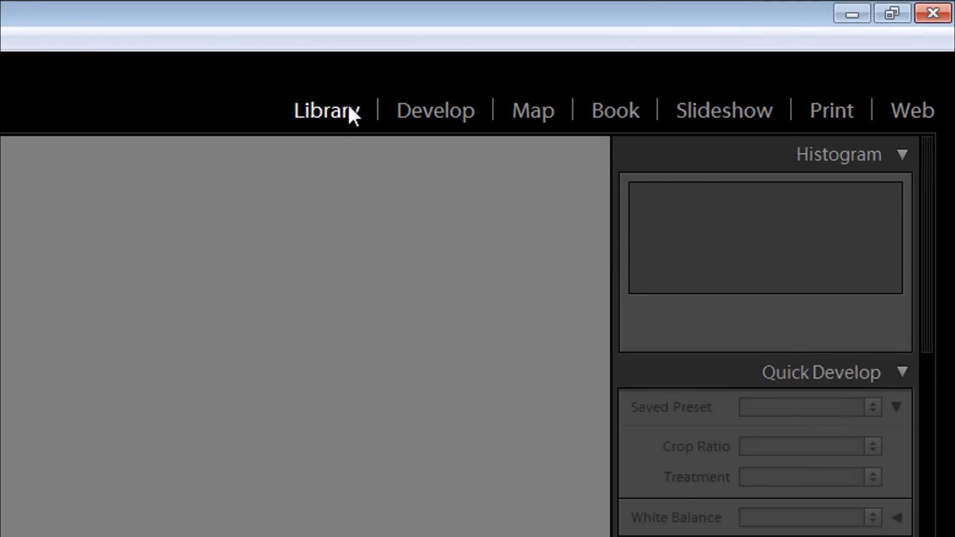
{"action": "mouse_move", "coordinate": [512, 129]}
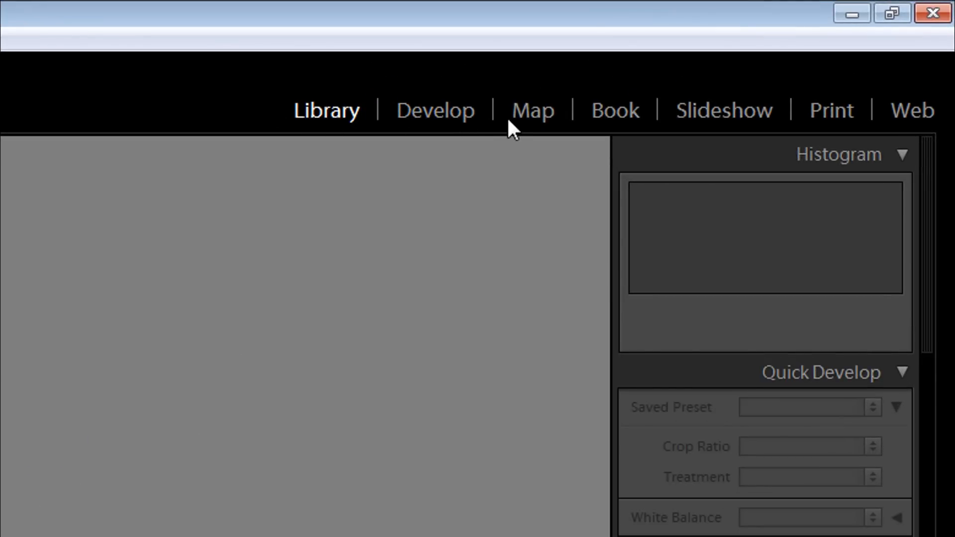
{"action": "mouse_move", "coordinate": [830, 110]}
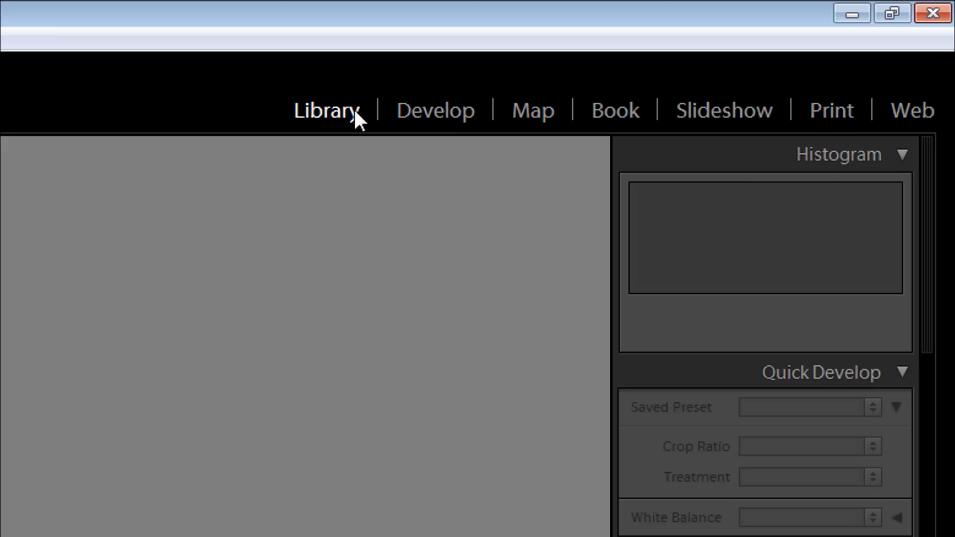
{"action": "mouse_move", "coordinate": [353, 131]}
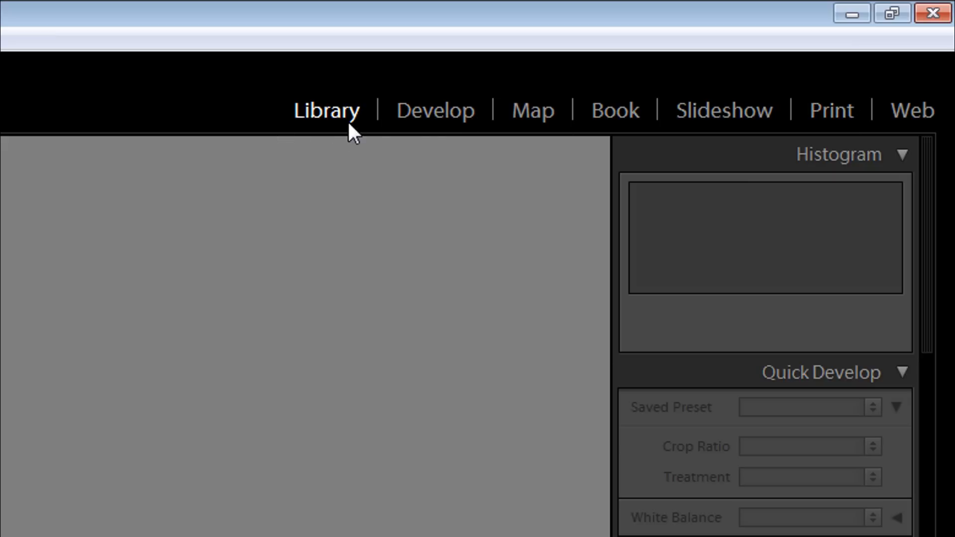
Step: Tour the Develop, Book, Print and Web modules, then return to Library and begin importing
{"action": "left_click", "coordinate": [435, 110]}
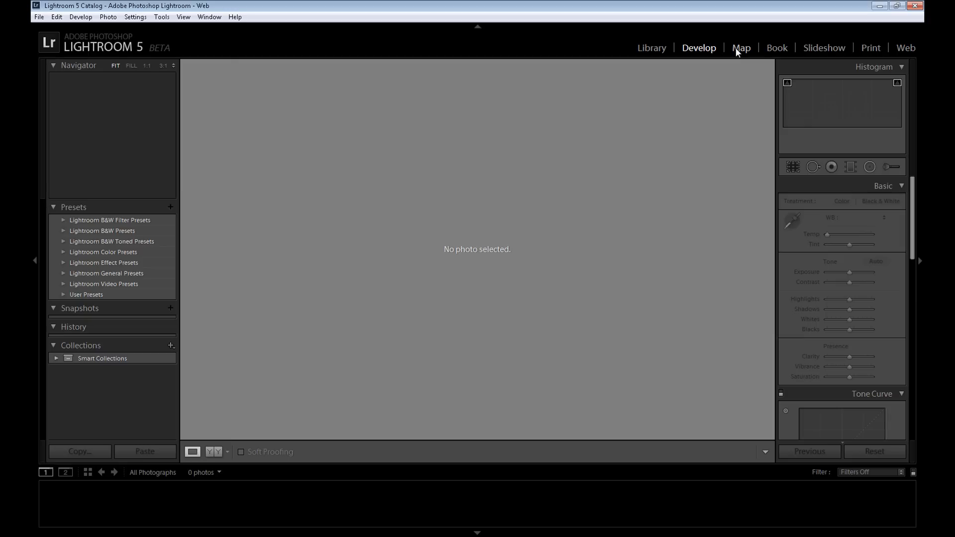
{"action": "left_click", "coordinate": [777, 48]}
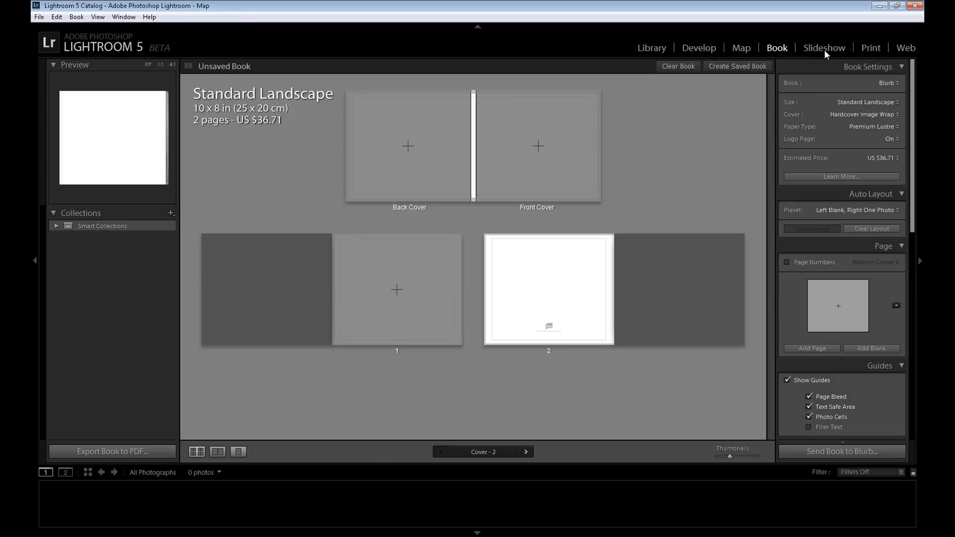
{"action": "left_click", "coordinate": [870, 48]}
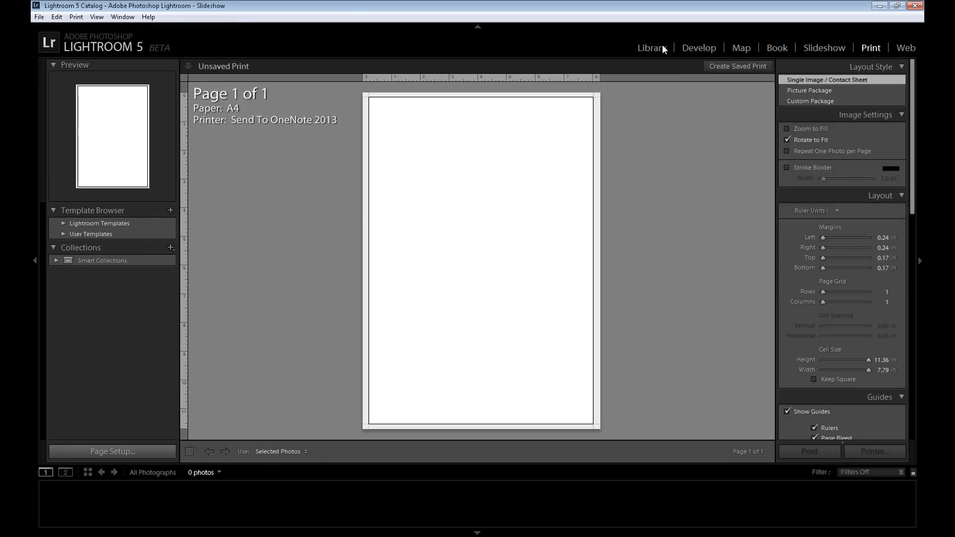
{"action": "left_click", "coordinate": [905, 47]}
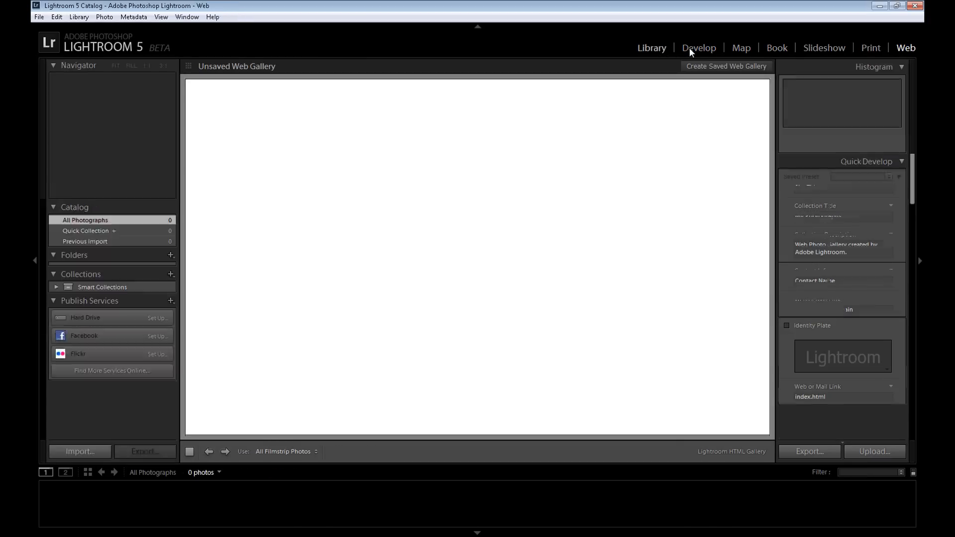
{"action": "left_click", "coordinate": [698, 48]}
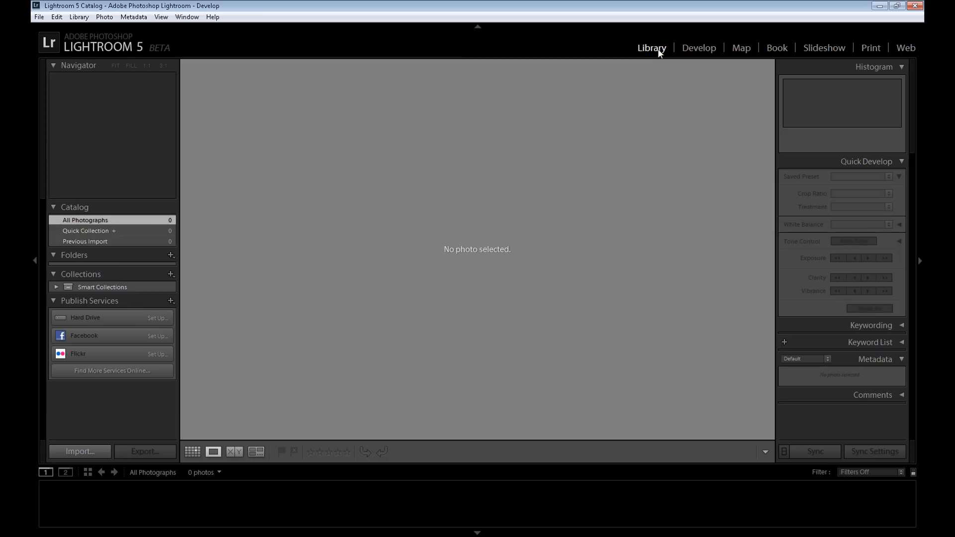
{"action": "mouse_move", "coordinate": [651, 56]}
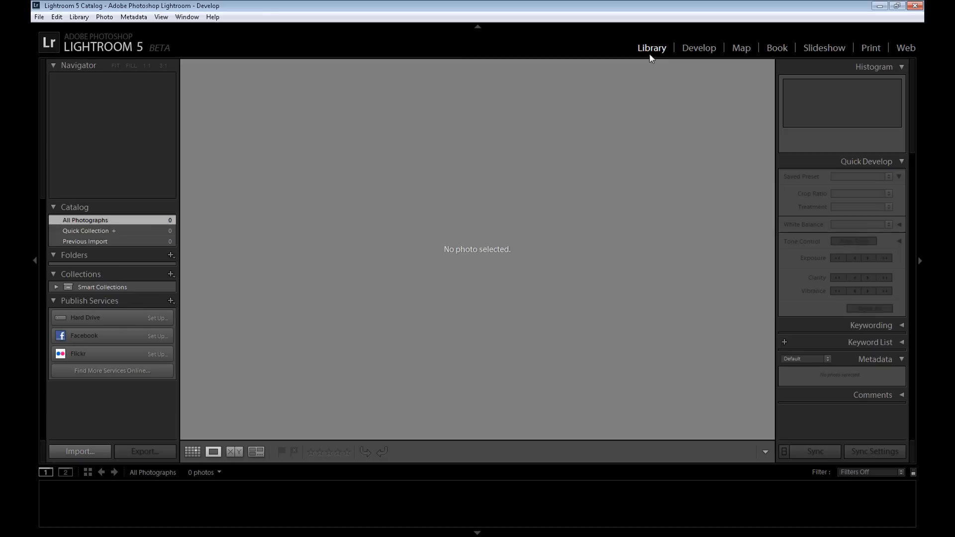
{"action": "mouse_move", "coordinate": [125, 421]}
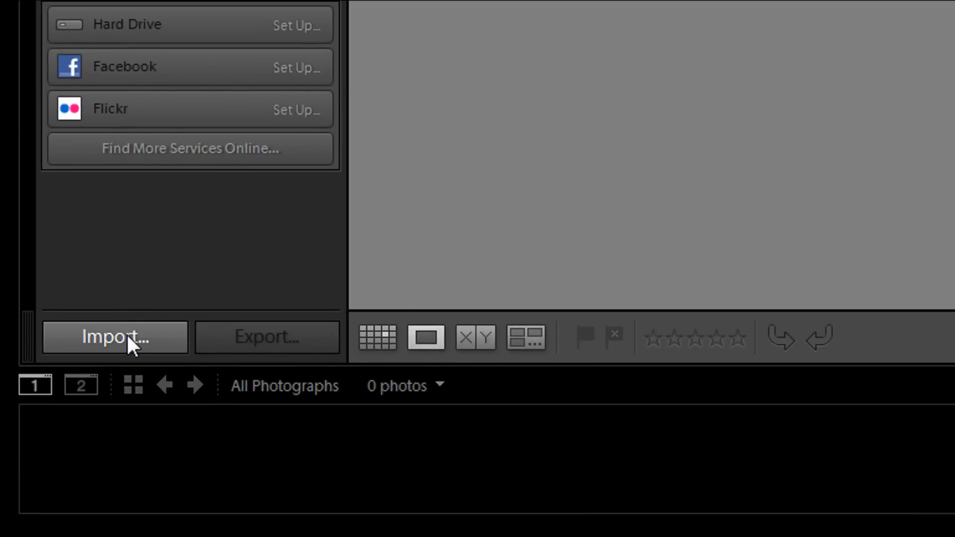
{"action": "mouse_move", "coordinate": [275, 354]}
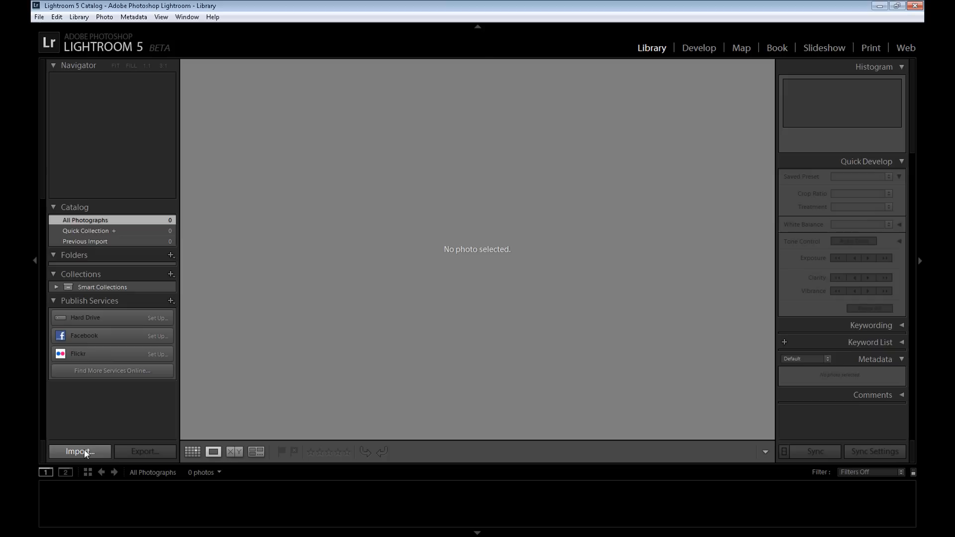
{"action": "left_click", "coordinate": [78, 451]}
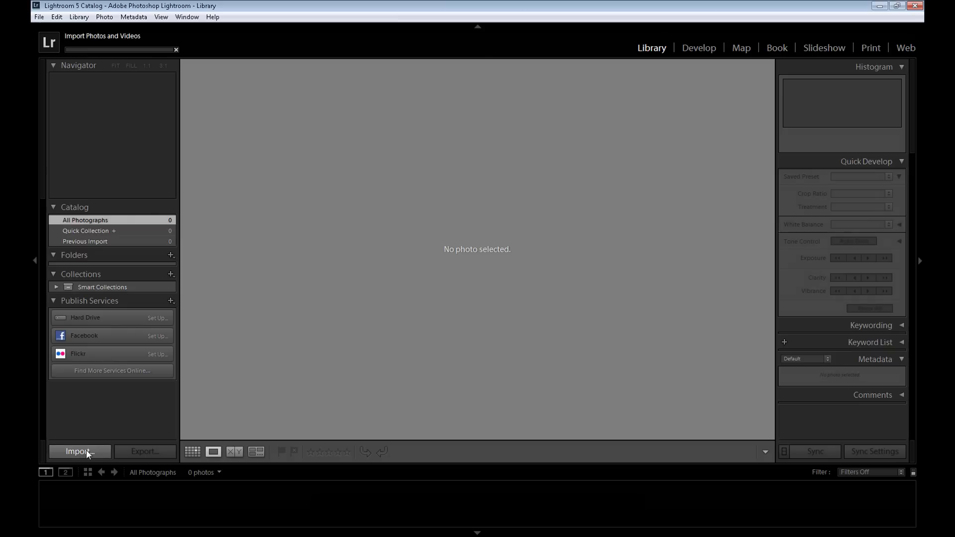
Step: Open the Import dialog with Files as the source and expand Local Disk (C:) and Praca (D:)
{"action": "left_click", "coordinate": [78, 451]}
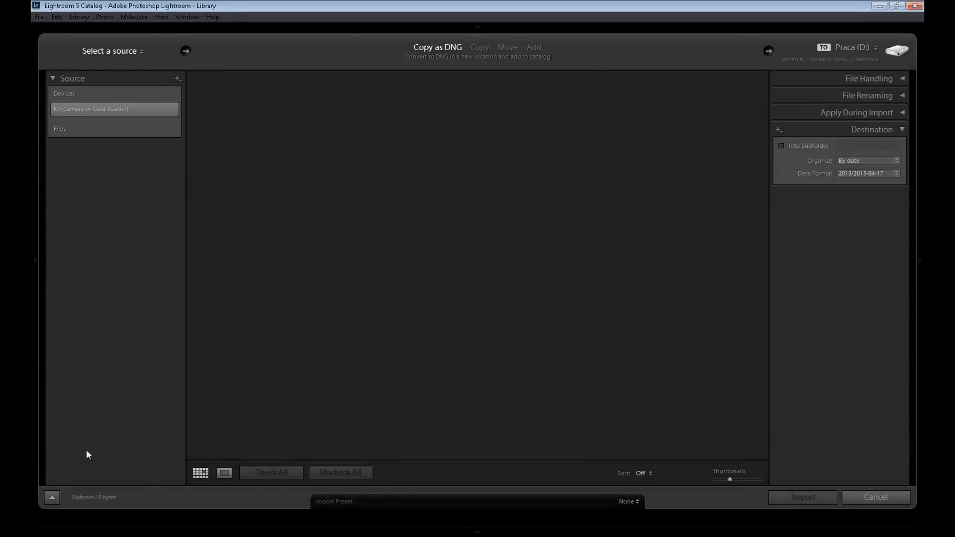
{"action": "left_click", "coordinate": [59, 128]}
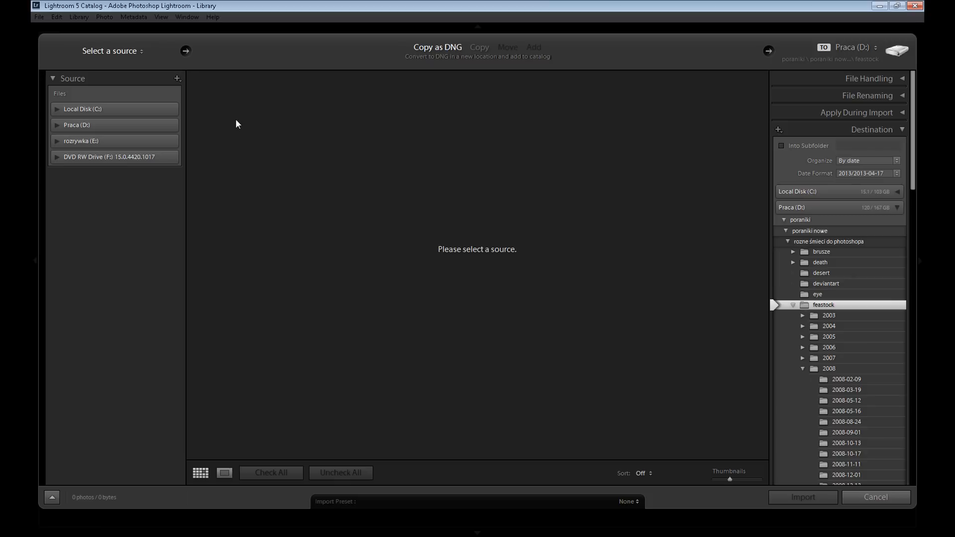
{"action": "mouse_move", "coordinate": [116, 373]}
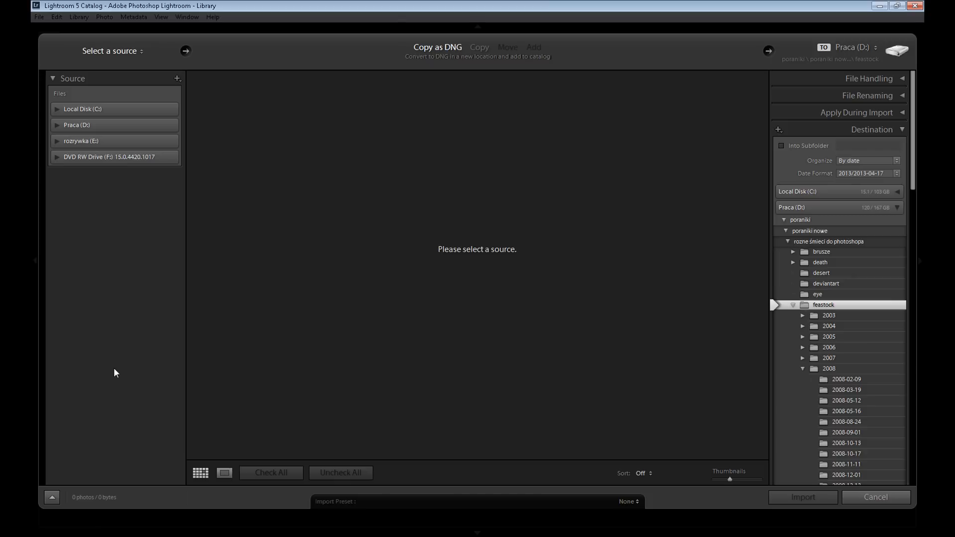
{"action": "mouse_move", "coordinate": [103, 363]}
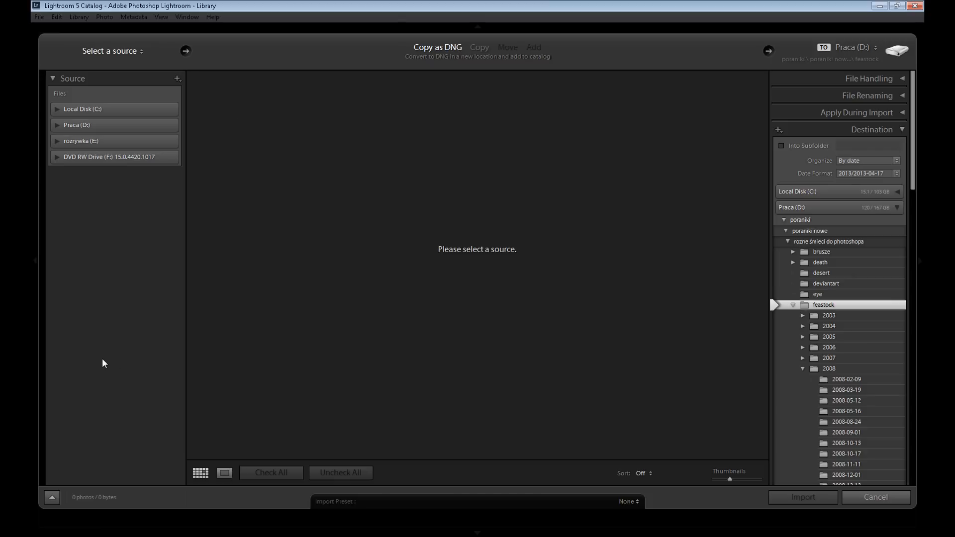
{"action": "mouse_move", "coordinate": [90, 122]}
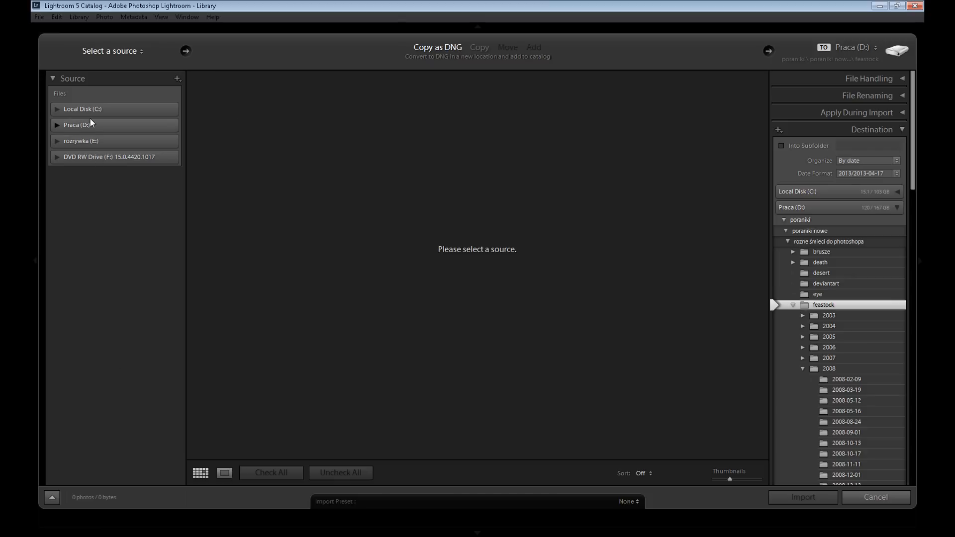
{"action": "left_click", "coordinate": [82, 108]}
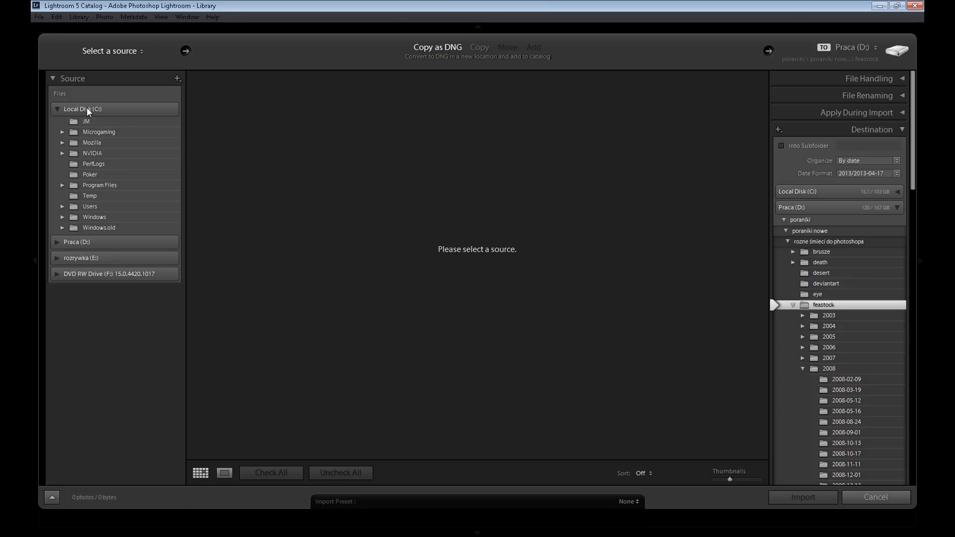
{"action": "mouse_move", "coordinate": [163, 243]}
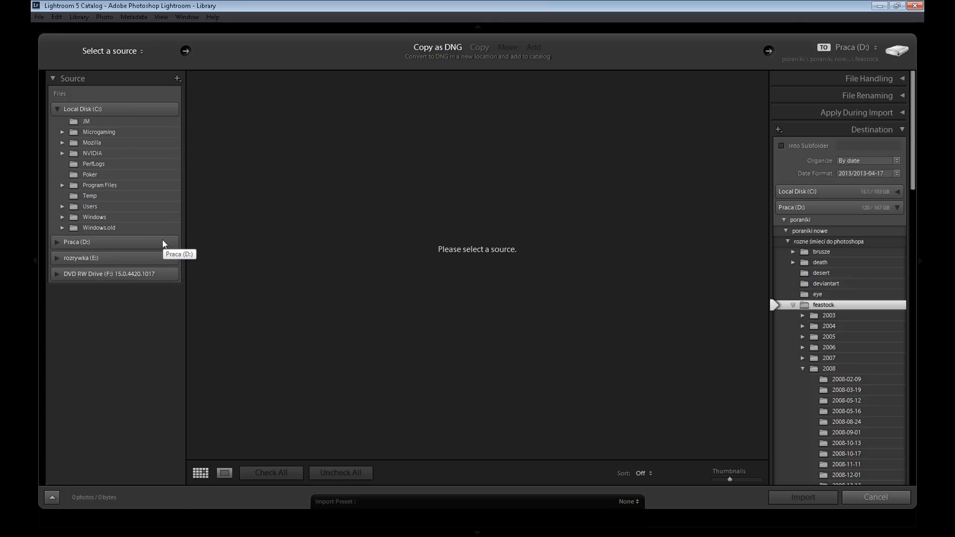
{"action": "left_click", "coordinate": [56, 241]}
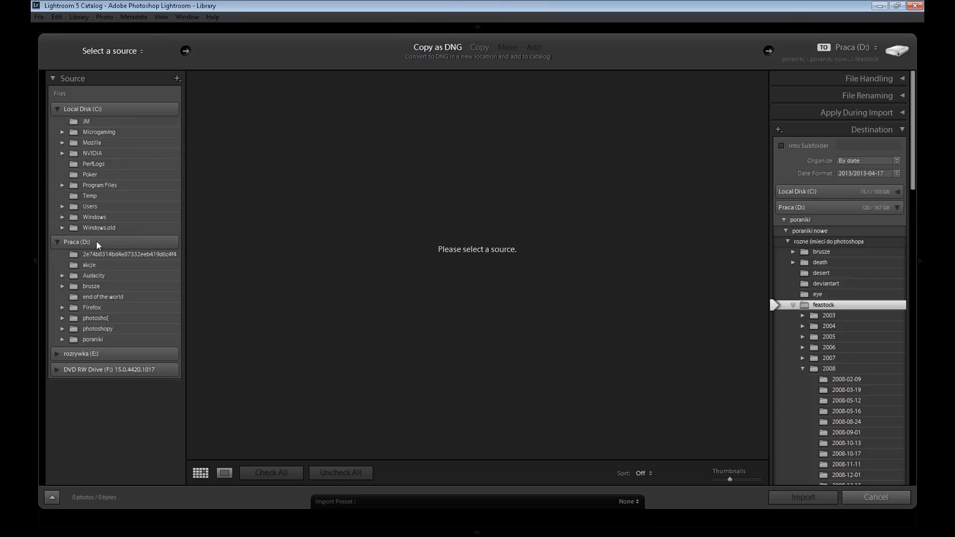
Step: Browse through poraniki and 'rozne śmieci do photoshopa' to use the sxc.free folder as the source
{"action": "left_click", "coordinate": [93, 339]}
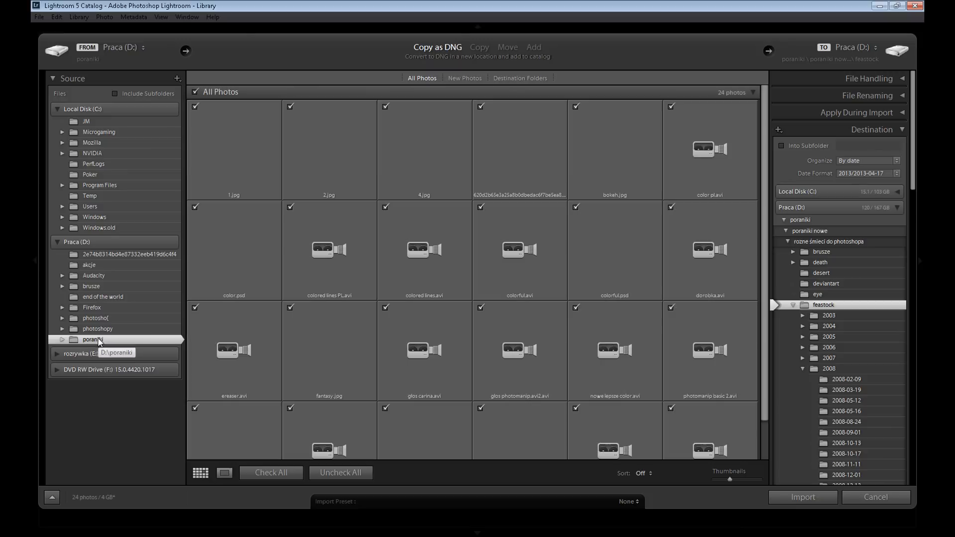
{"action": "left_click", "coordinate": [86, 265]}
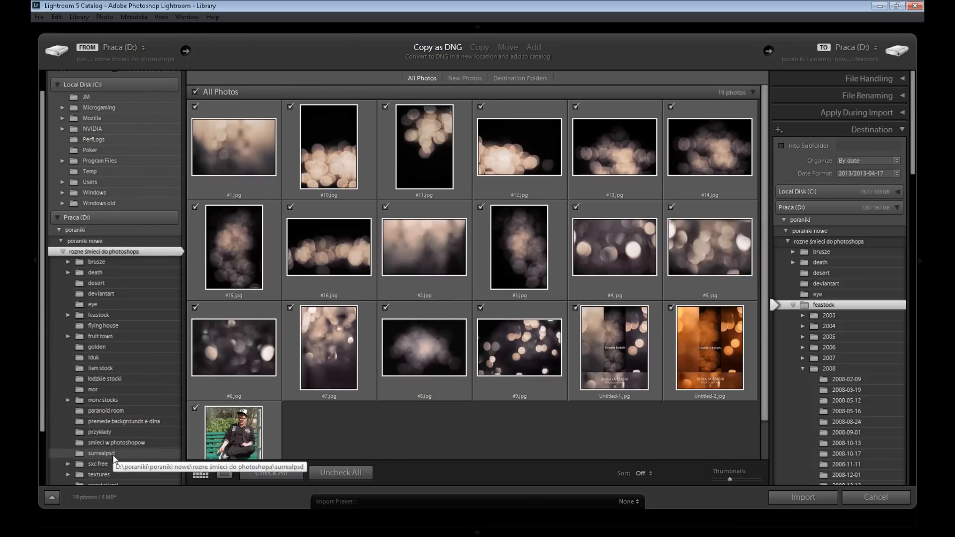
{"action": "left_click", "coordinate": [98, 461]}
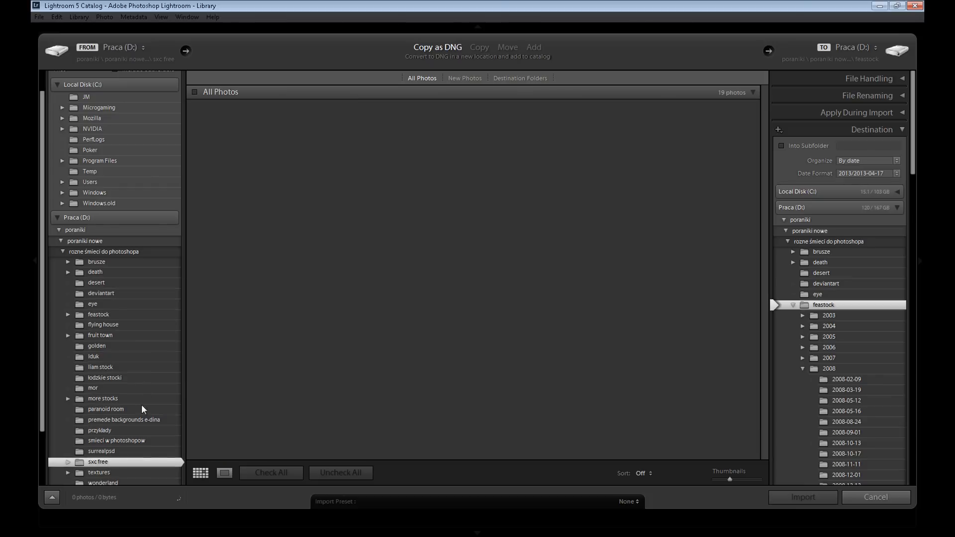
{"action": "left_click", "coordinate": [97, 462]}
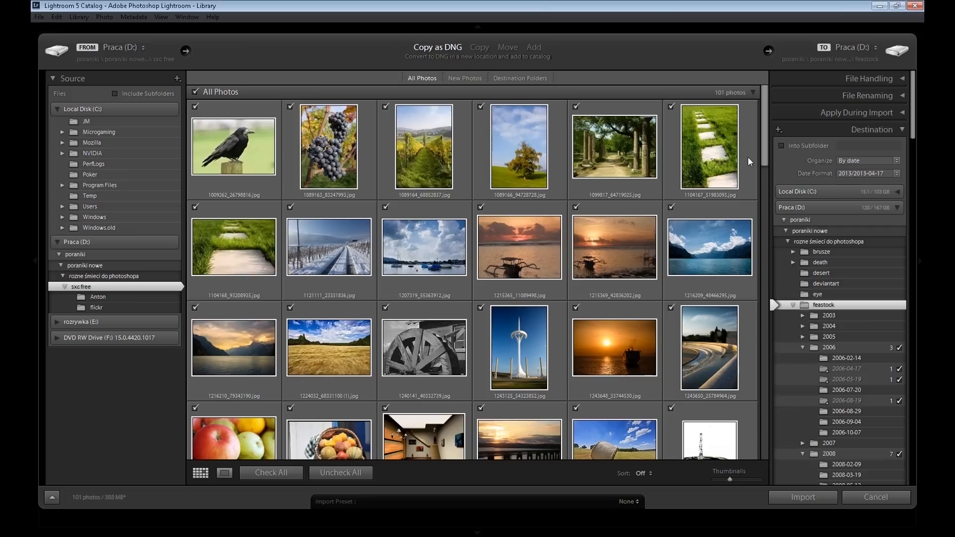
{"action": "scroll", "scroll_direction": "down", "scroll_amount": 3}
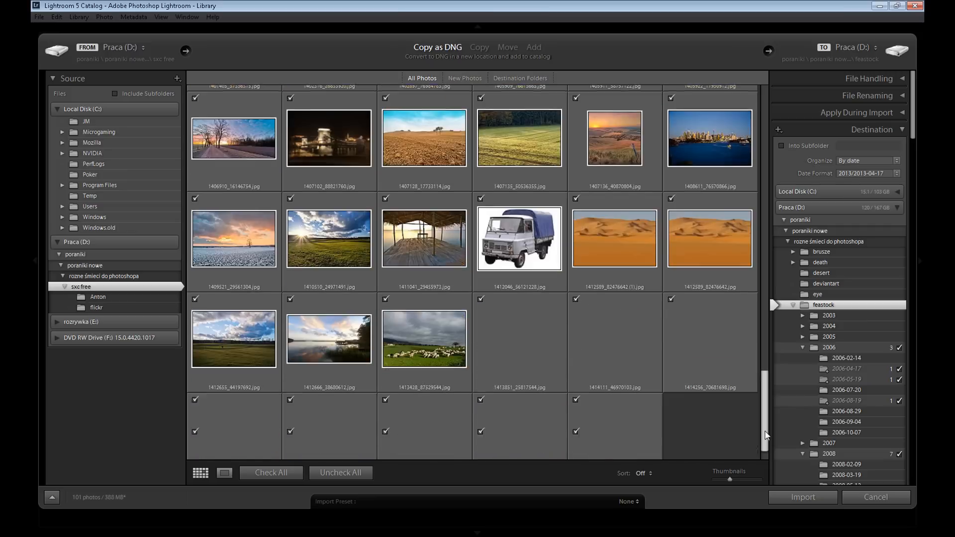
{"action": "scroll", "scroll_direction": "down", "scroll_amount": 3}
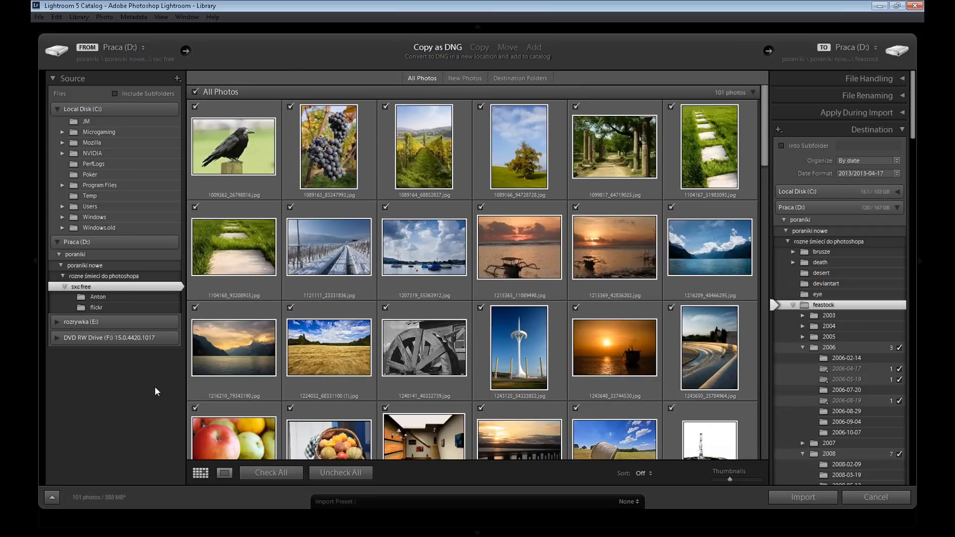
Step: Uncheck all 101 photos, then select ten including the cloudy-sky boats and check them
{"action": "left_click", "coordinate": [340, 473]}
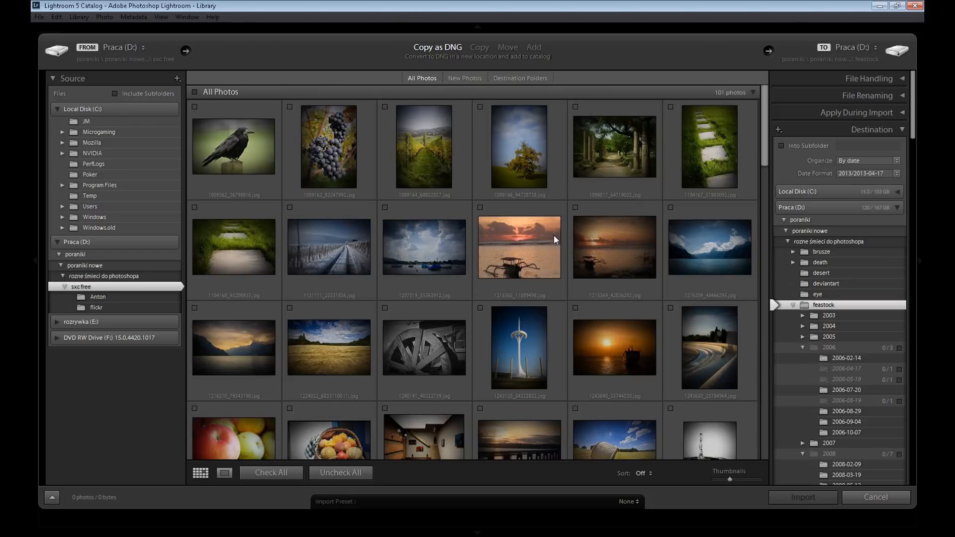
{"action": "mouse_move", "coordinate": [547, 242]}
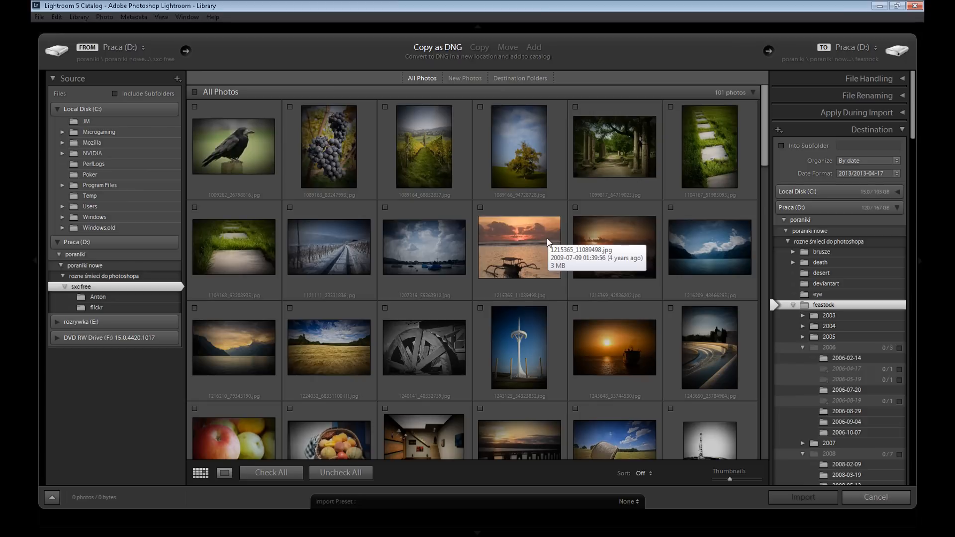
{"action": "left_click", "coordinate": [423, 247]}
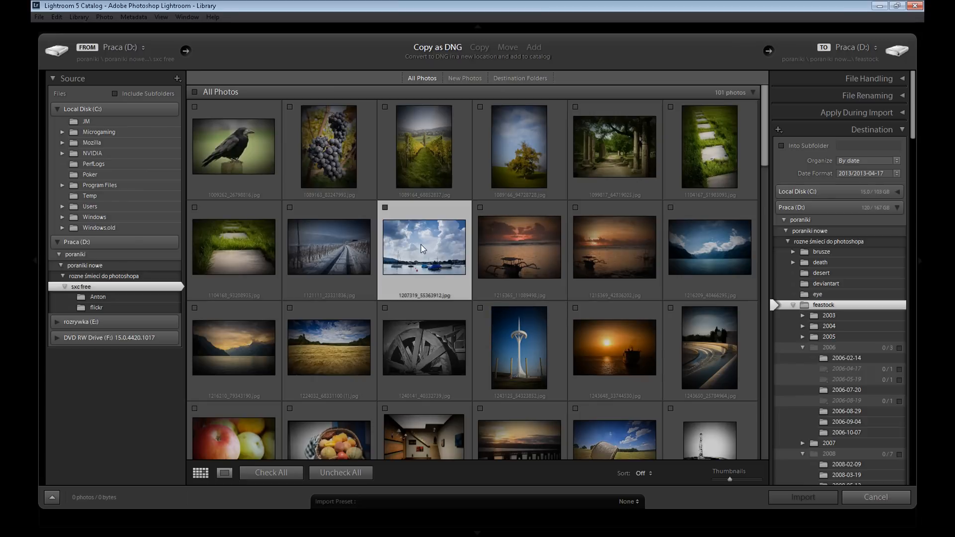
{"action": "left_click", "coordinate": [423, 146]}
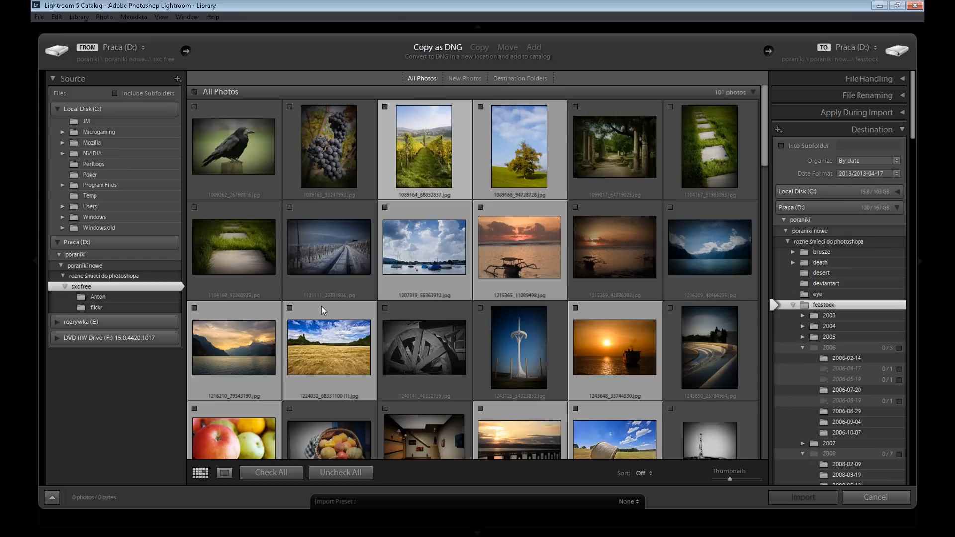
{"action": "mouse_move", "coordinate": [292, 312]}
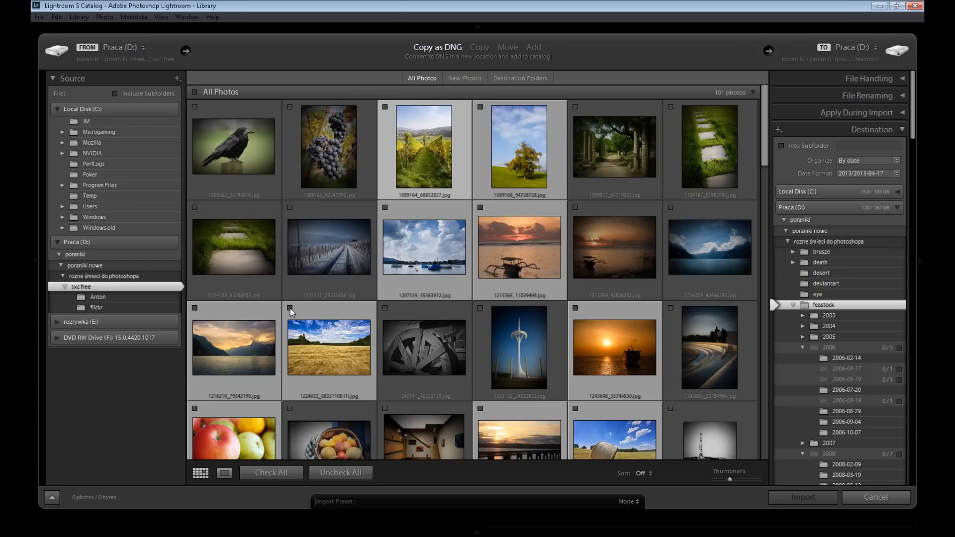
{"action": "left_click", "coordinate": [193, 91]}
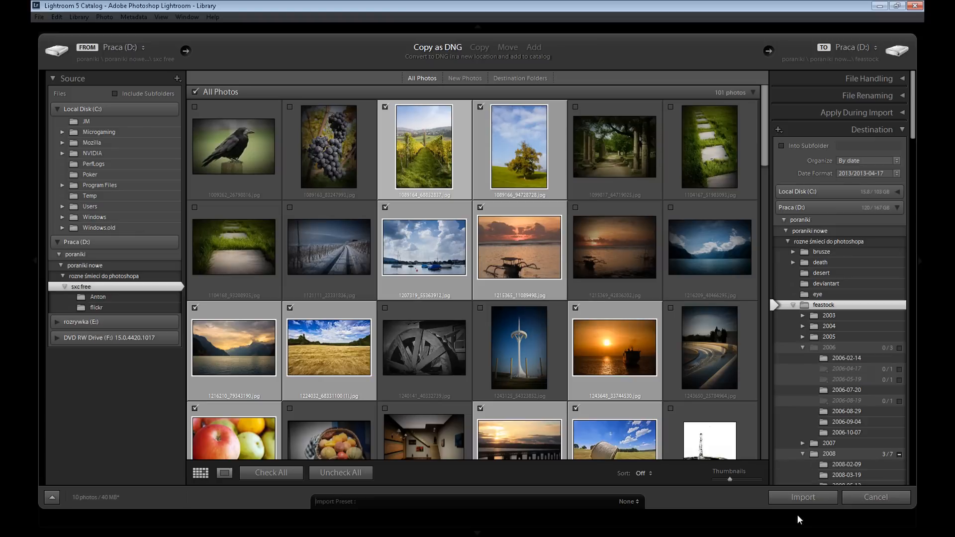
{"action": "mouse_move", "coordinate": [802, 506]}
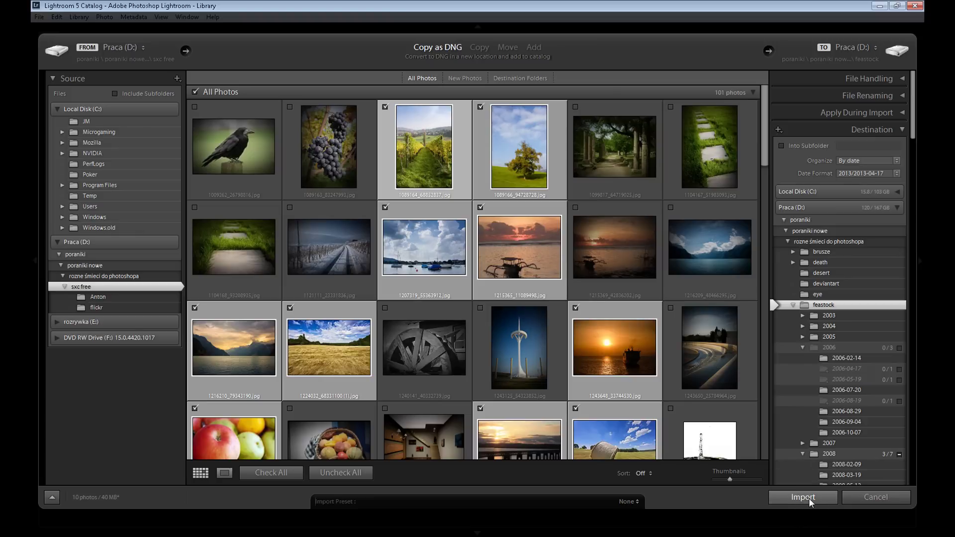
Step: Import the ten checked photos into the Lightroom catalog
{"action": "left_click", "coordinate": [802, 497]}
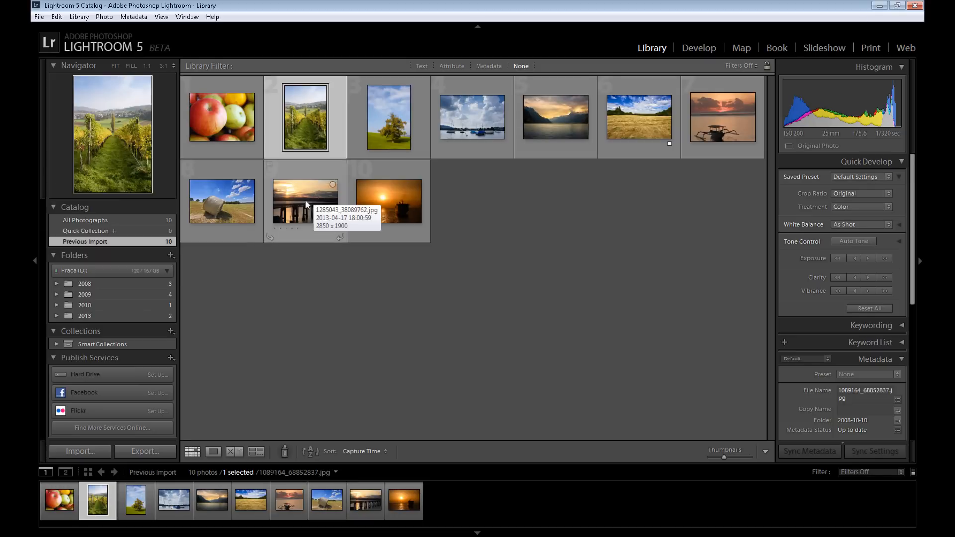
Step: Open the bridge sunset photo alone, switch back to Grid view, then show it in Loupe view
{"action": "double_click", "coordinate": [304, 201]}
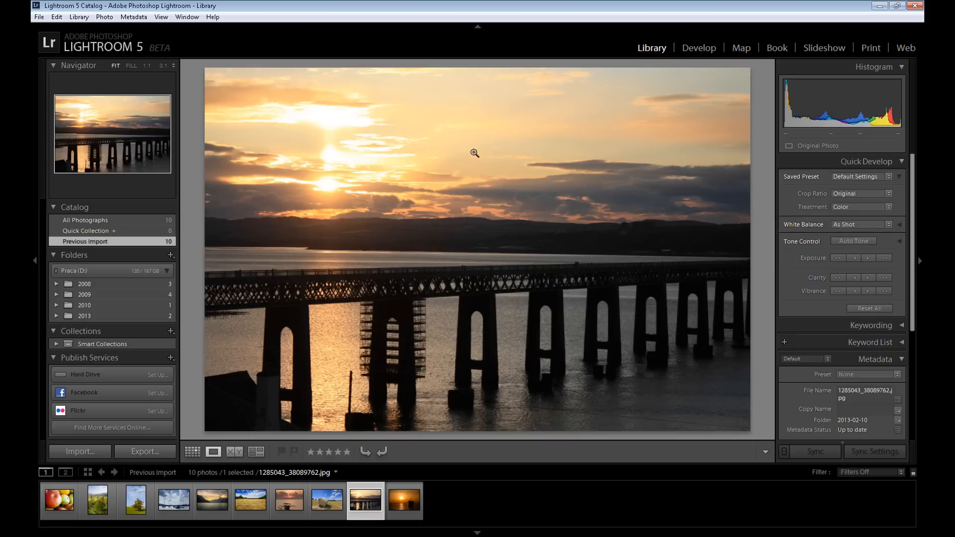
{"action": "mouse_move", "coordinate": [250, 377]}
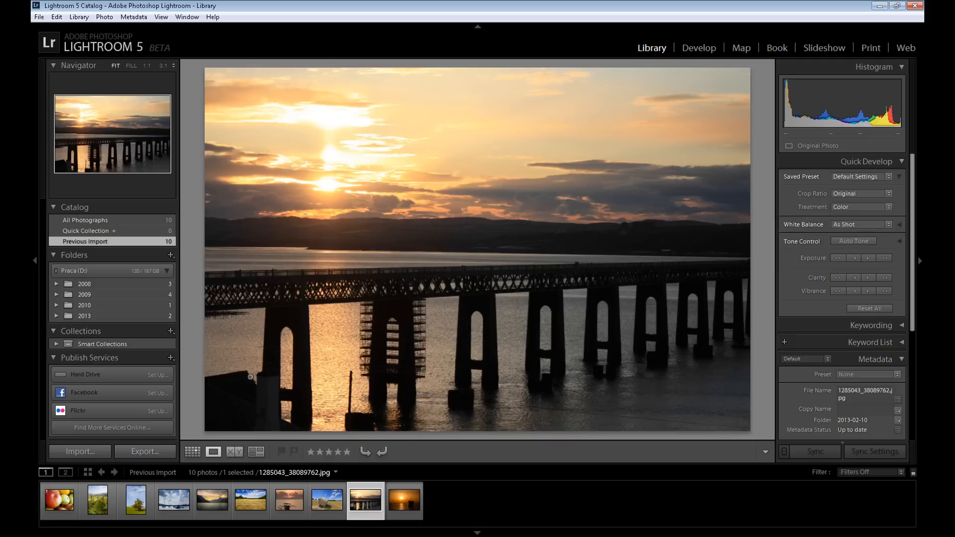
{"action": "mouse_move", "coordinate": [192, 452]}
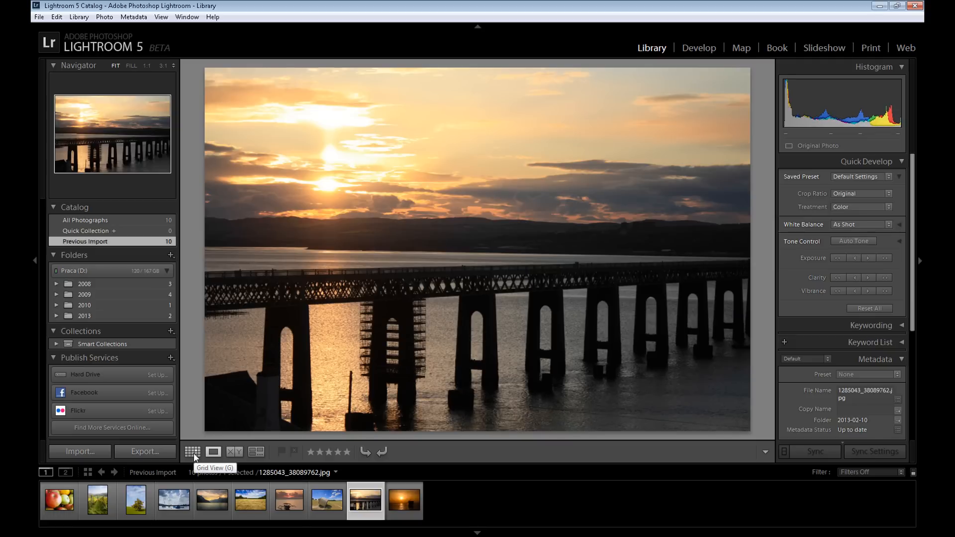
{"action": "left_click", "coordinate": [192, 452]}
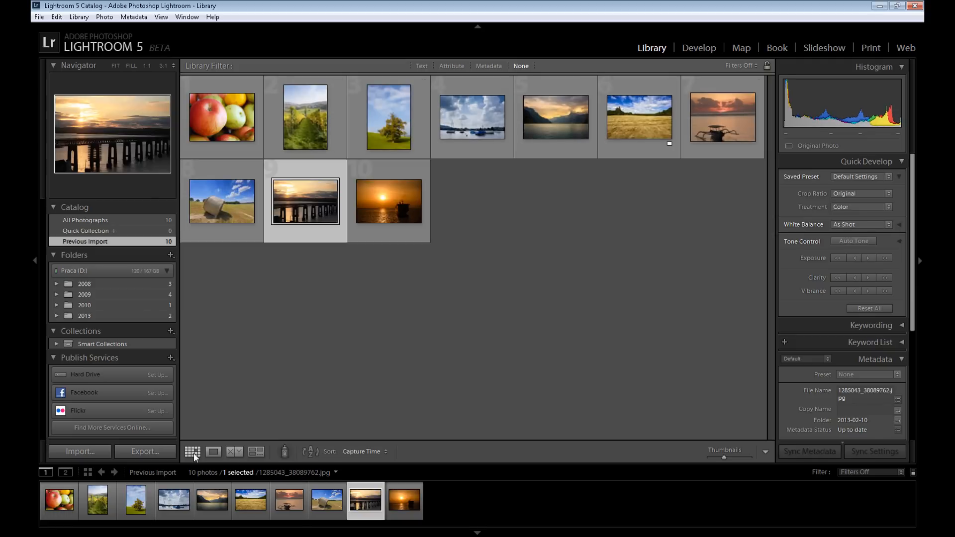
{"action": "mouse_move", "coordinate": [214, 451]}
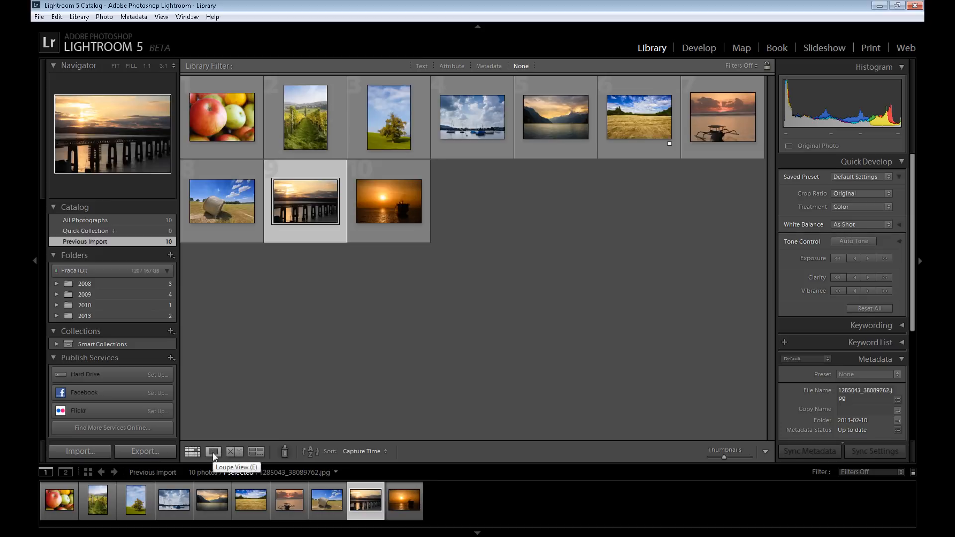
{"action": "left_click", "coordinate": [213, 451]}
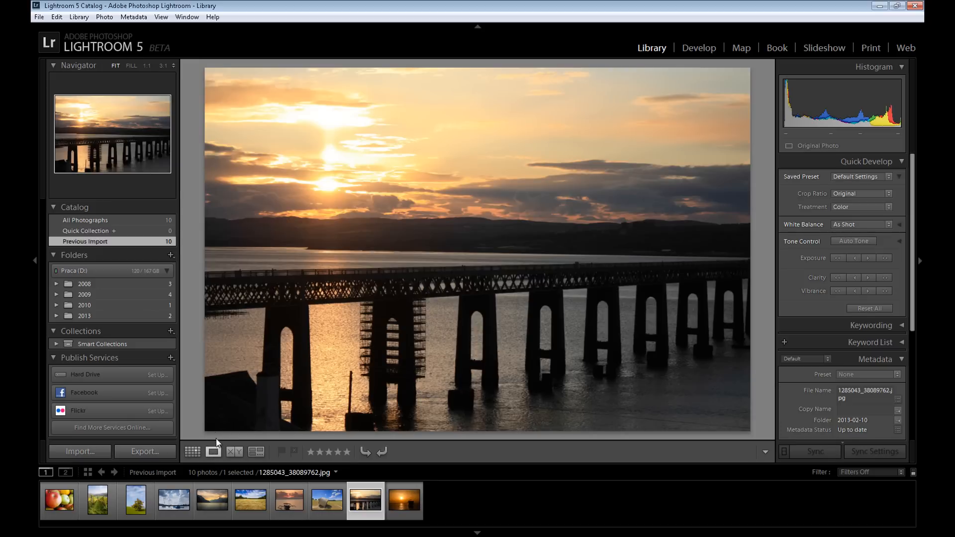
{"action": "mouse_move", "coordinate": [233, 453]}
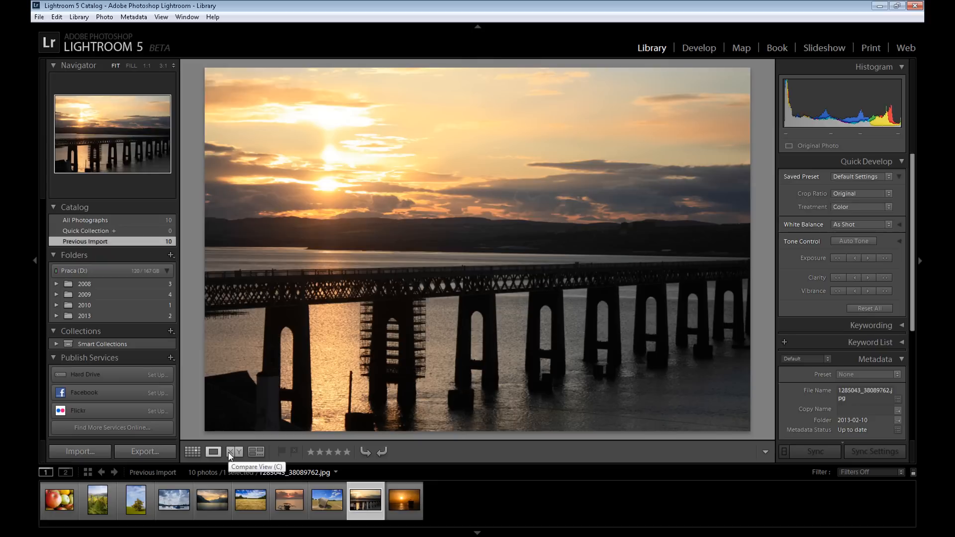
{"action": "left_click", "coordinate": [234, 451]}
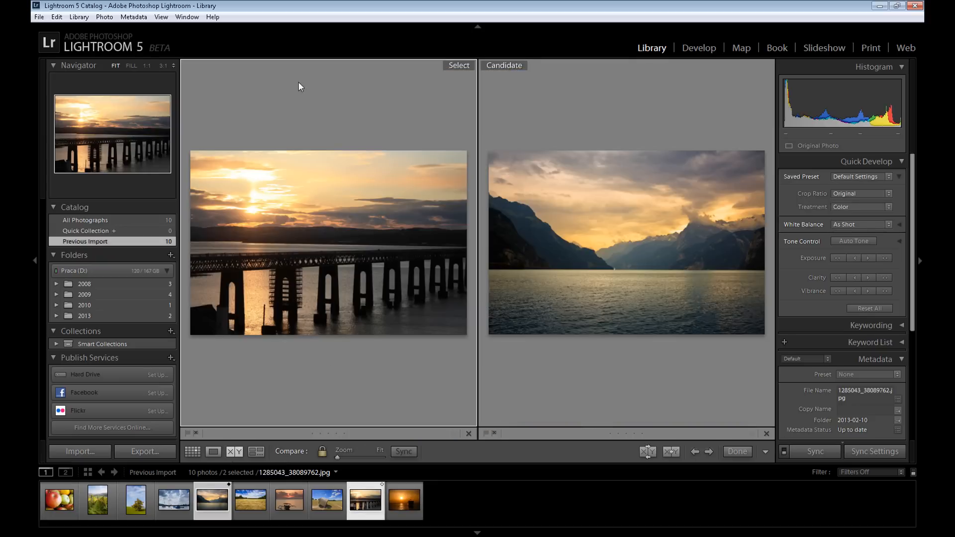
{"action": "mouse_move", "coordinate": [519, 83]}
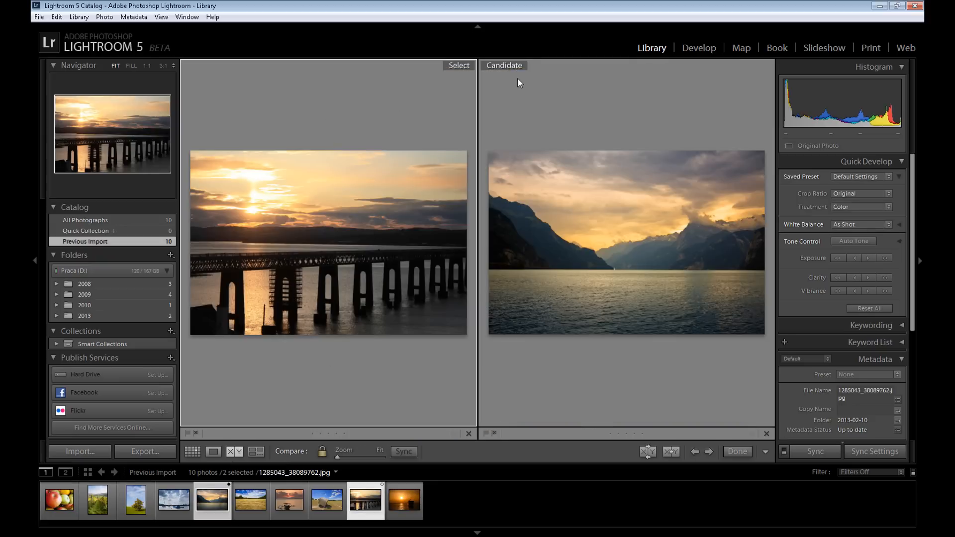
{"action": "mouse_move", "coordinate": [705, 454]}
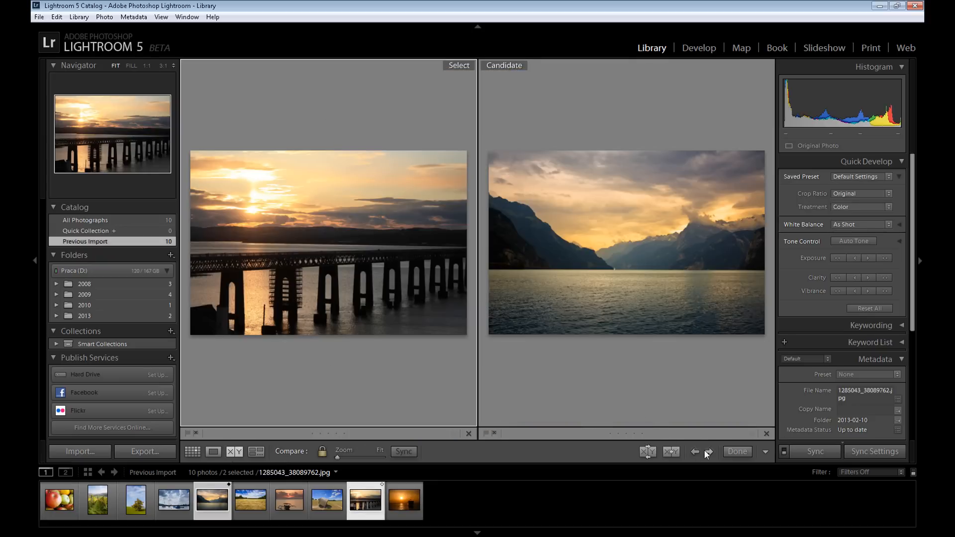
{"action": "mouse_move", "coordinate": [709, 452]}
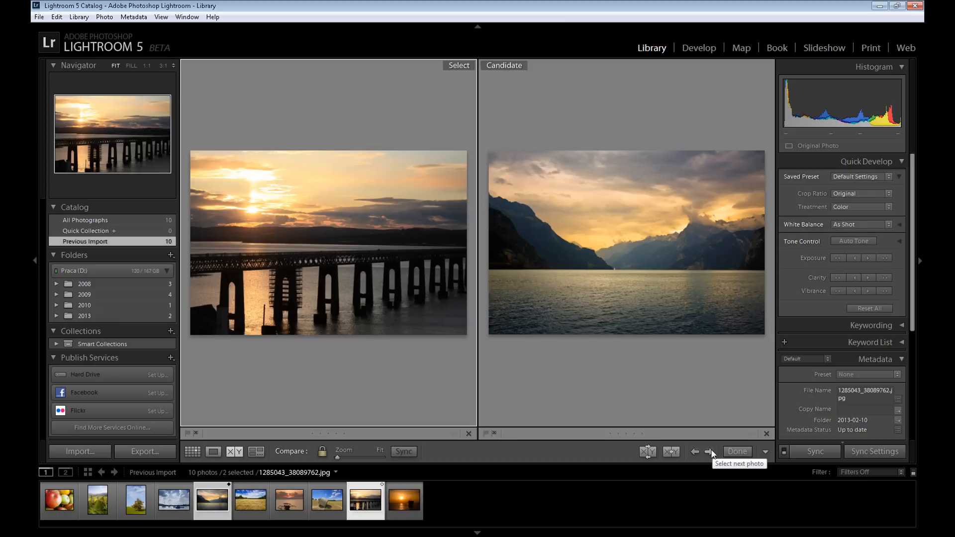
{"action": "left_click", "coordinate": [710, 453]}
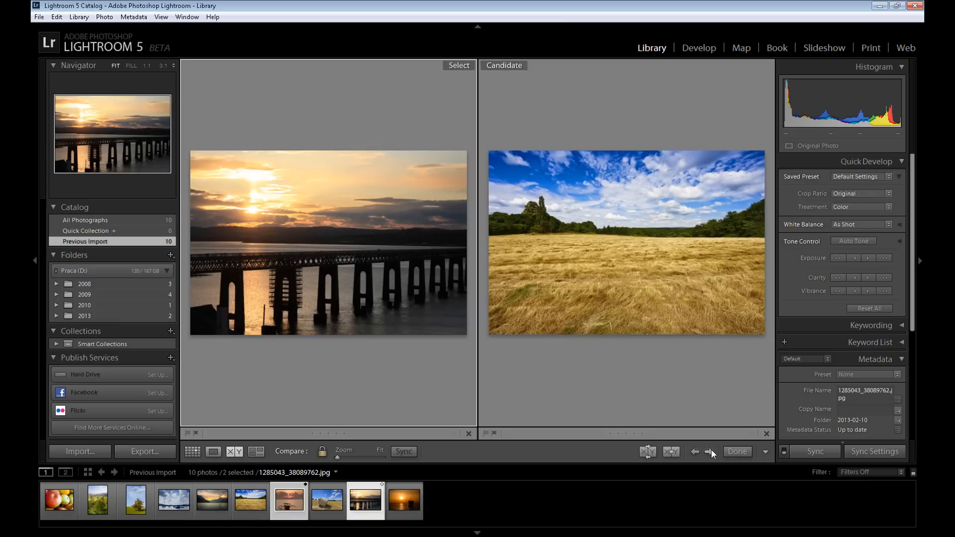
{"action": "left_click", "coordinate": [709, 452]}
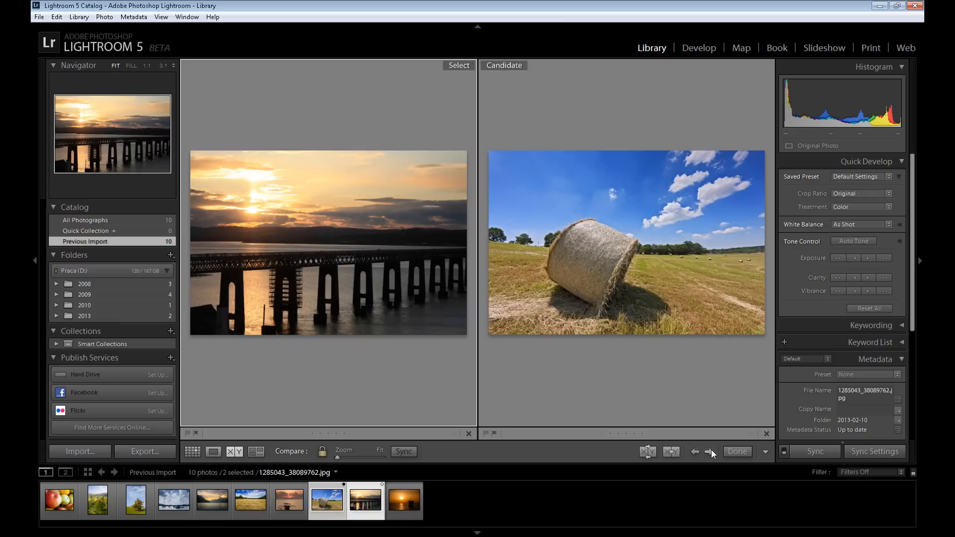
{"action": "mouse_move", "coordinate": [573, 419]}
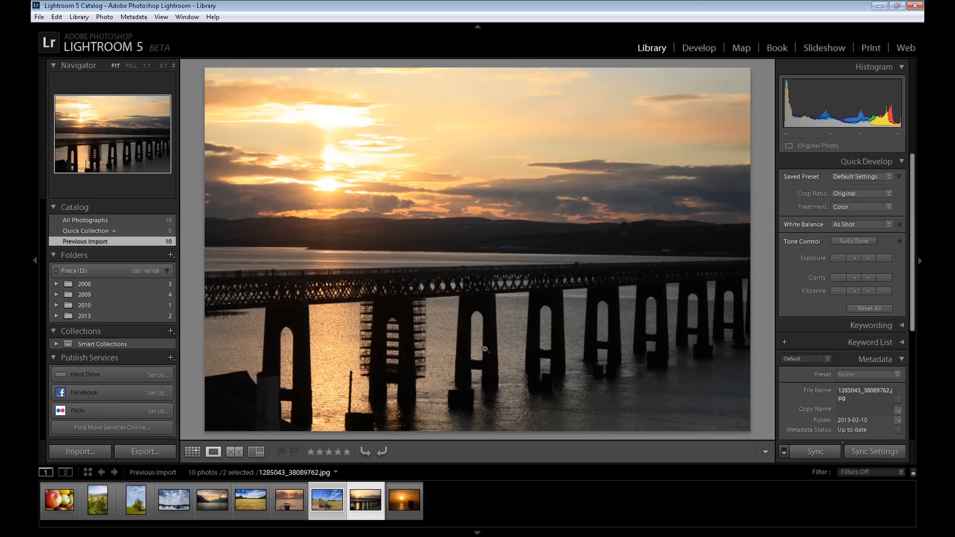
{"action": "mouse_move", "coordinate": [767, 308]}
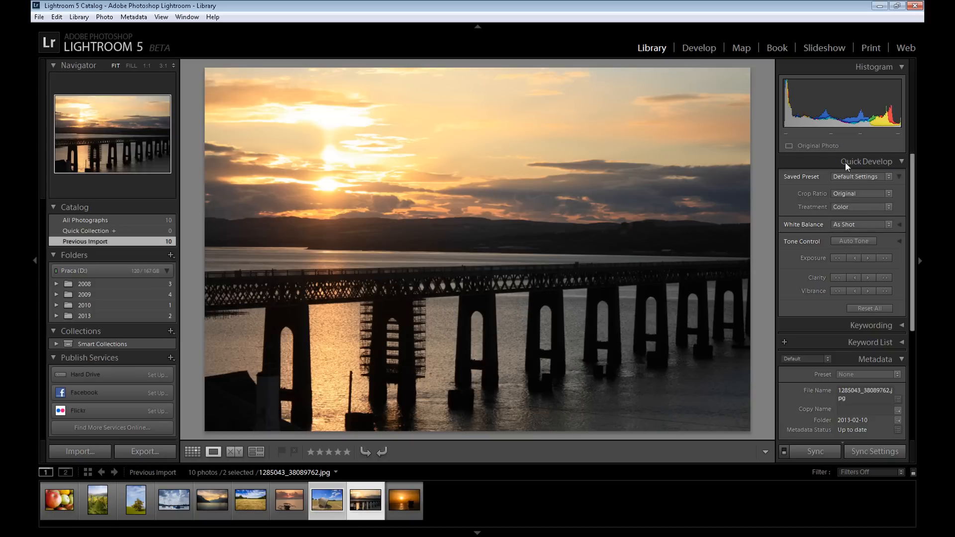
{"action": "mouse_move", "coordinate": [887, 164]}
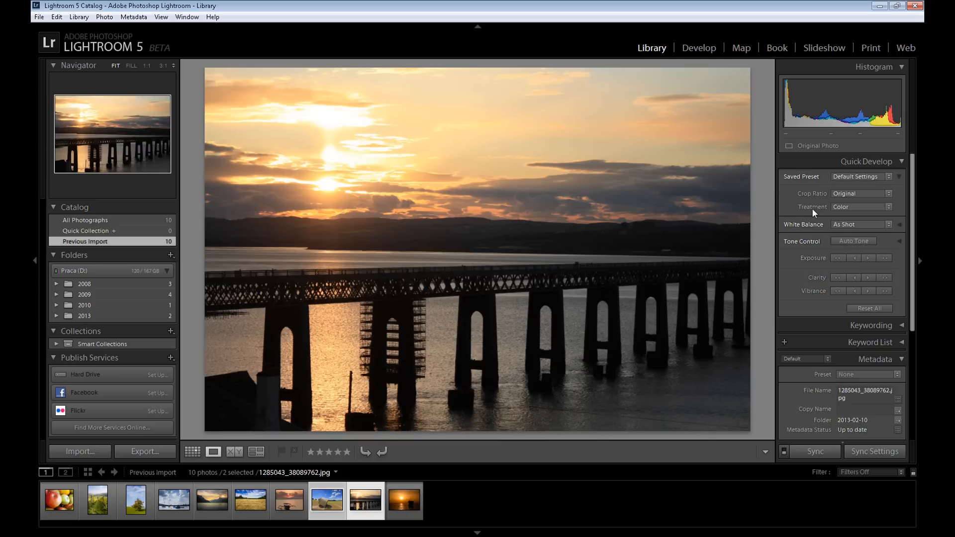
{"action": "mouse_move", "coordinate": [789, 248]}
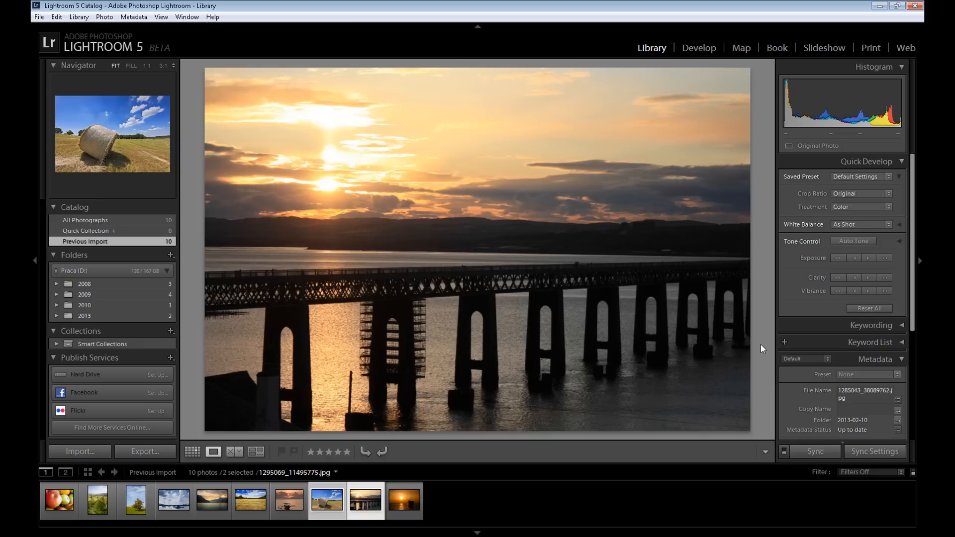
{"action": "left_click", "coordinate": [698, 48]}
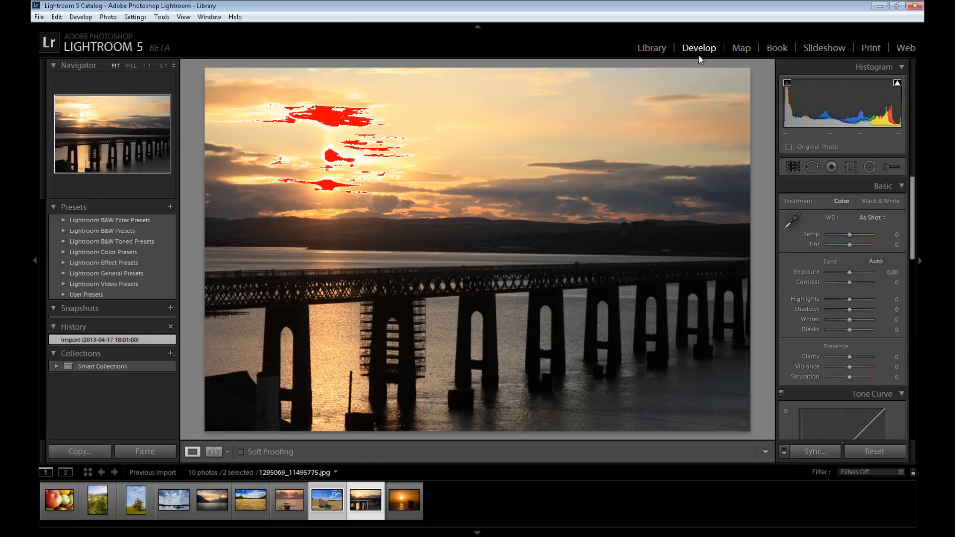
{"action": "mouse_move", "coordinate": [696, 53]}
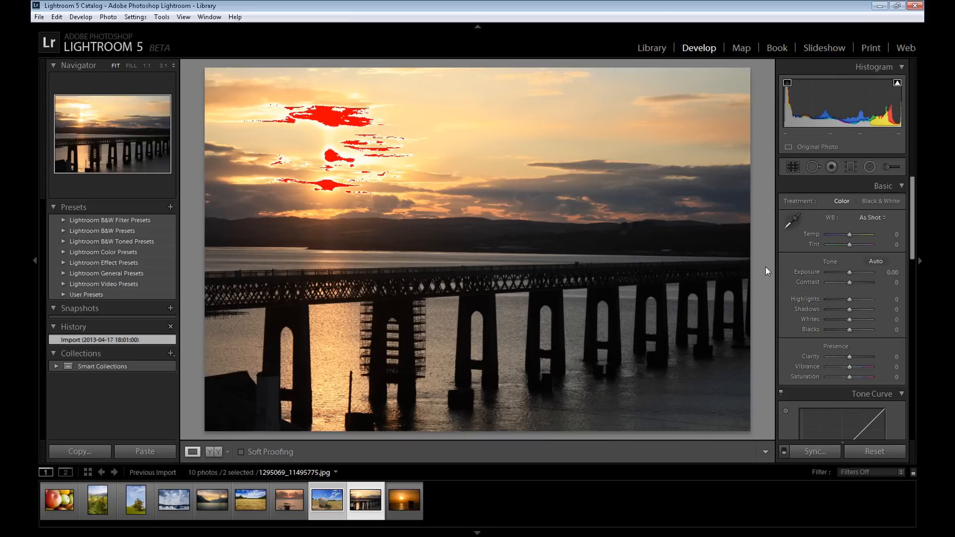
{"action": "left_click", "coordinate": [651, 48]}
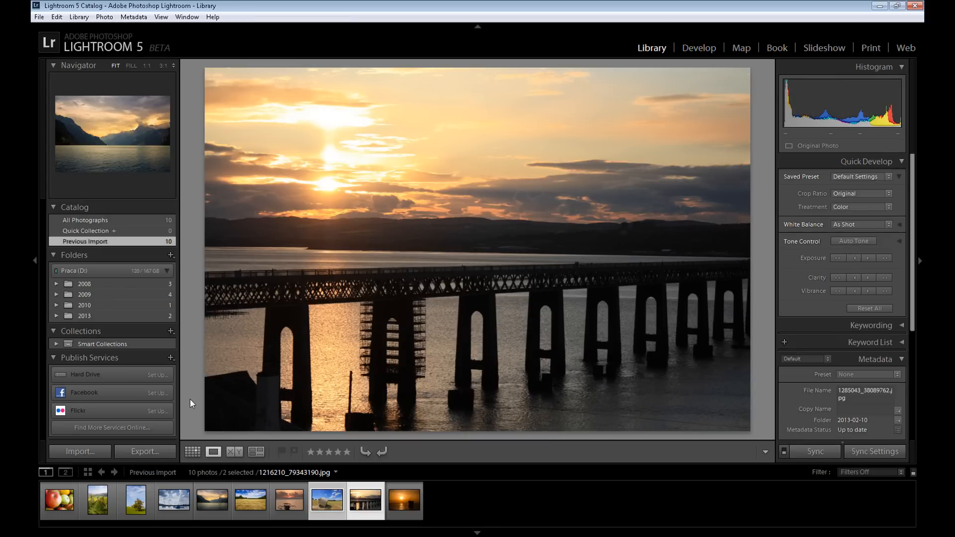